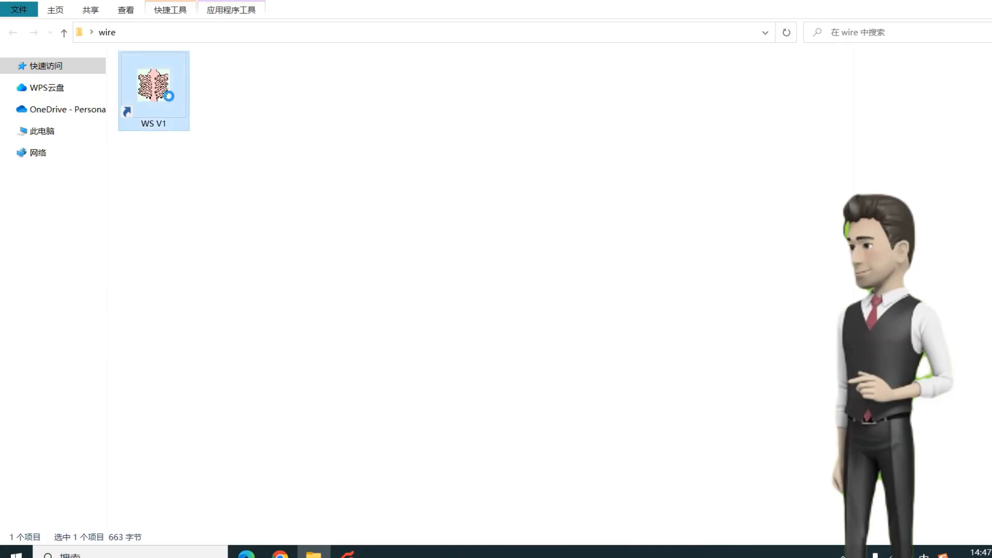
Step: Launch WS V1 from its shortcut in the wire folder, opening a blank Design1 grid
right_click(153, 86)
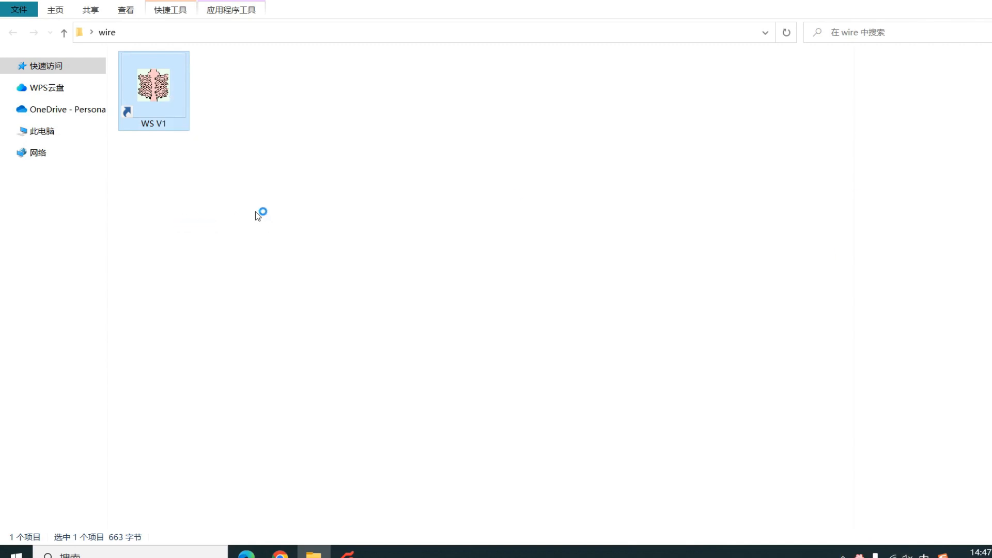
double_click(153, 86)
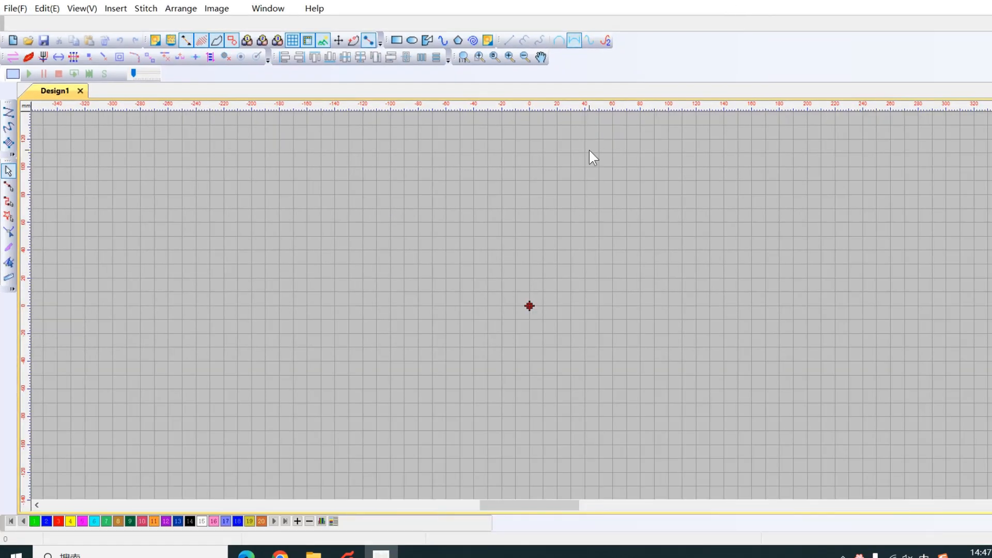
click(80, 9)
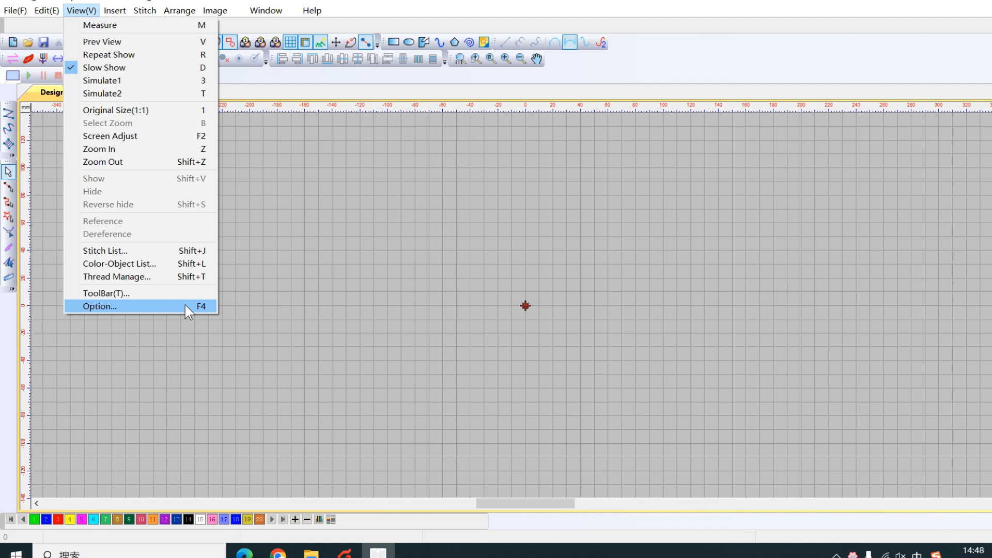
click(99, 306)
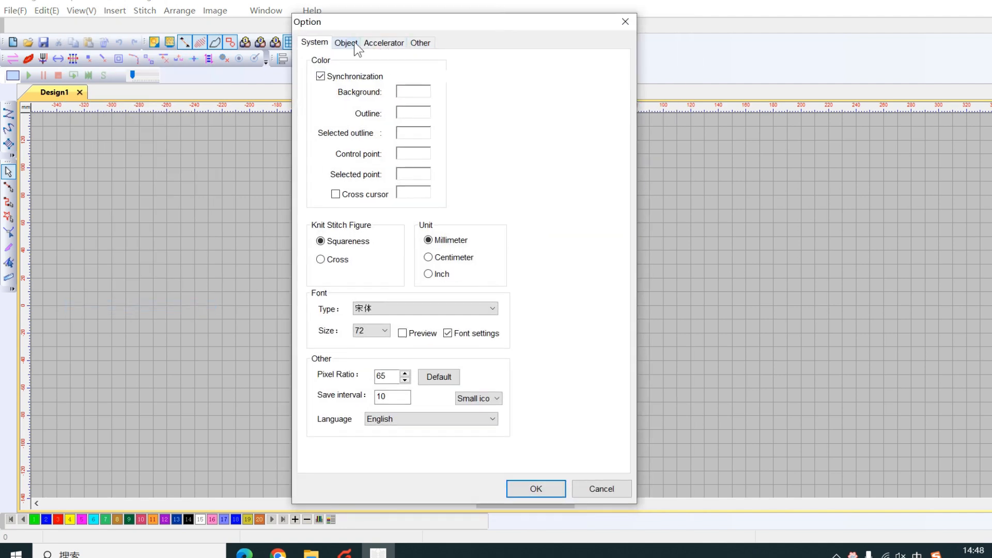
click(345, 42)
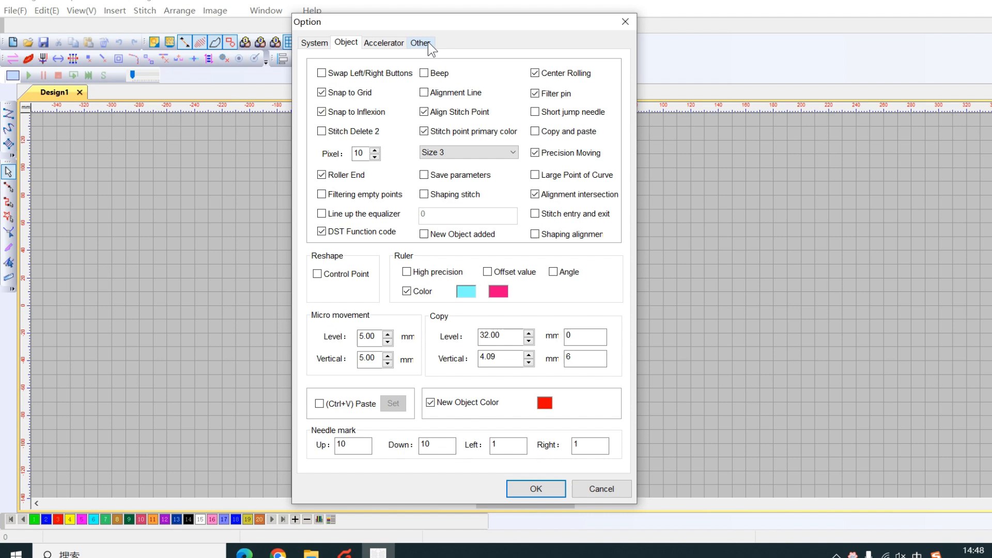
click(420, 43)
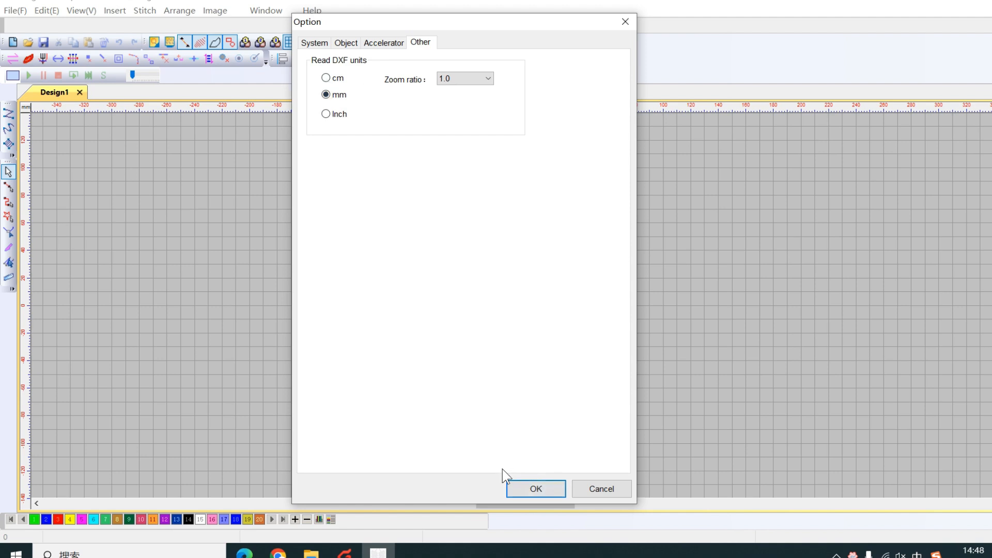
click(535, 489)
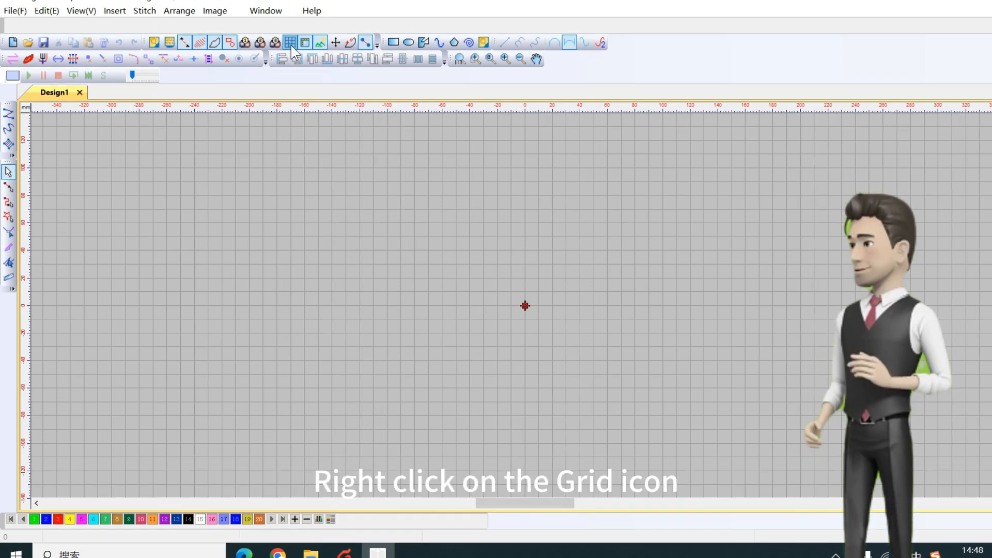
Step: Confirm the grid spacing at 10.00 for both X Space and Y Space
right_click(290, 43)
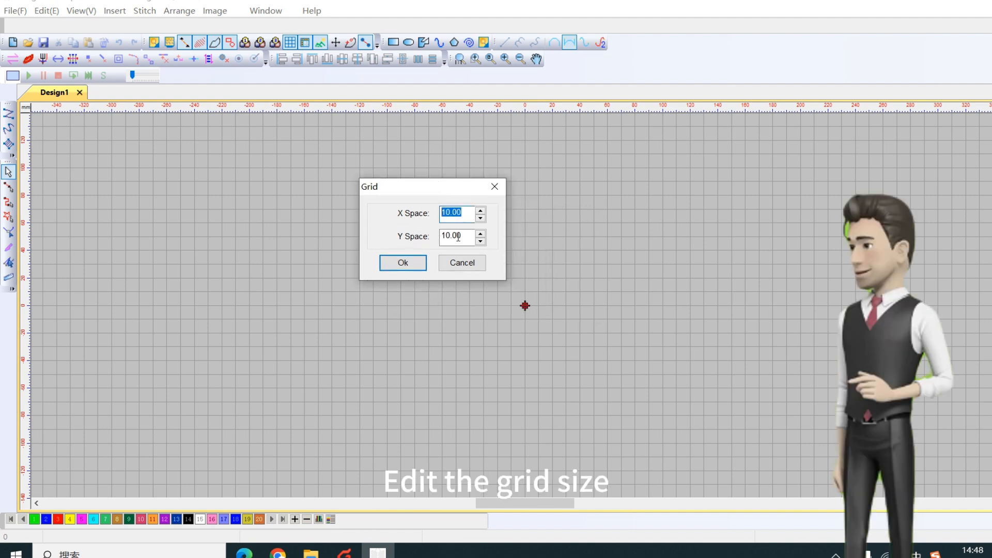
click(456, 236)
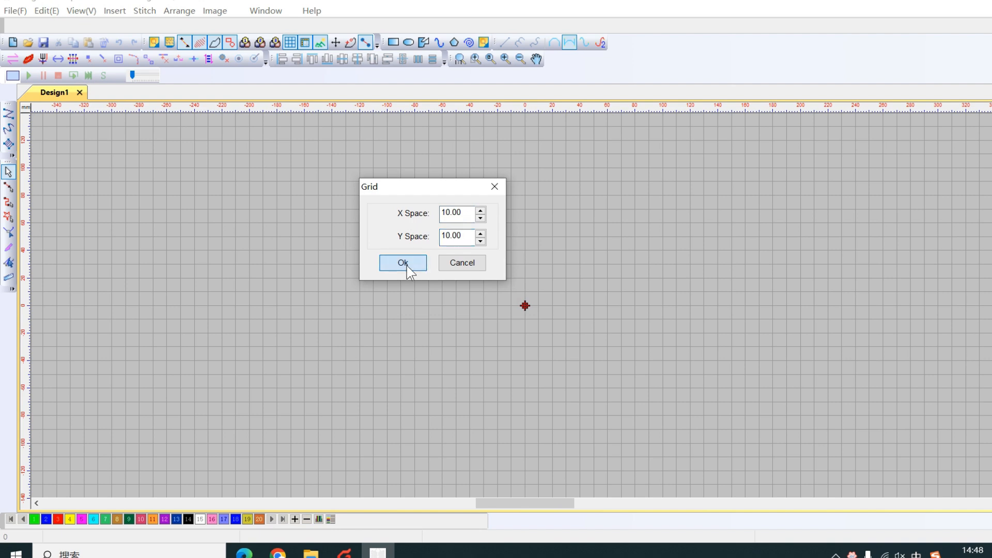
click(402, 263)
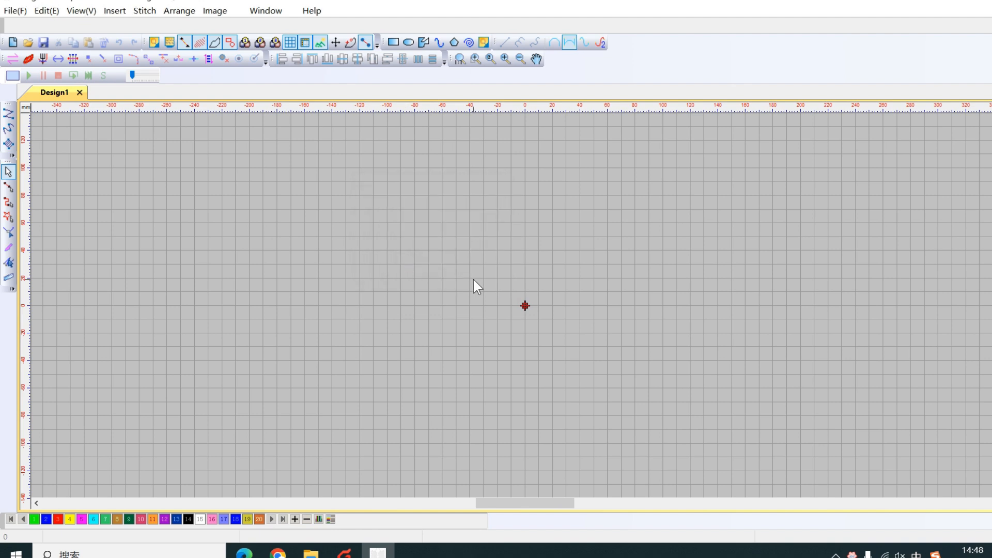
mouse_move(9, 131)
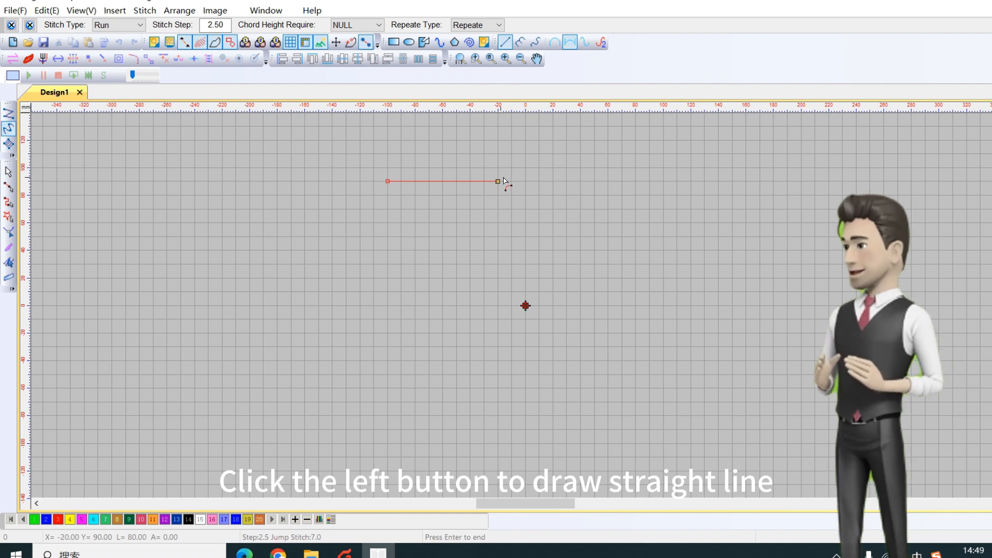
Step: Draw the first run-stitch rows, removing a wrongly placed point with Backspace
click(525, 182)
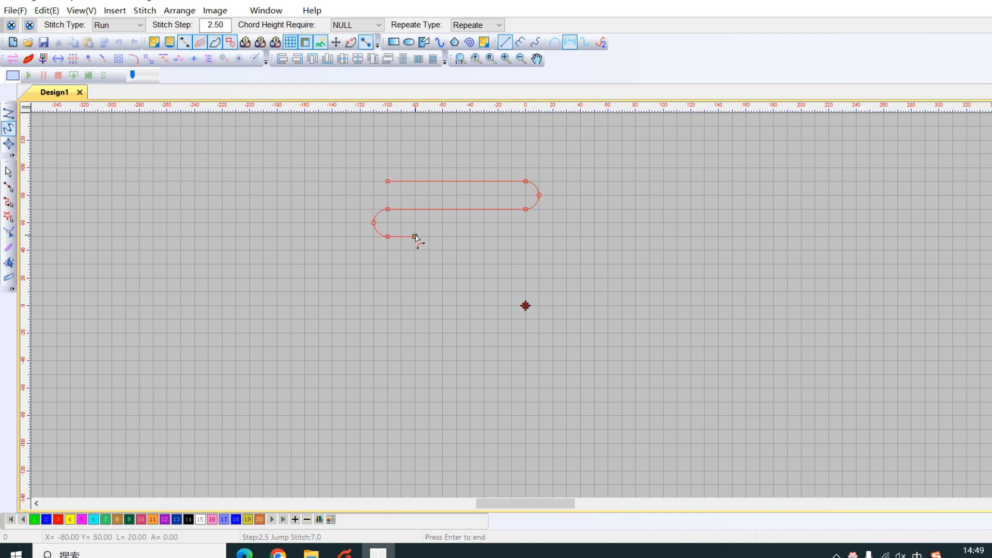
click(469, 250)
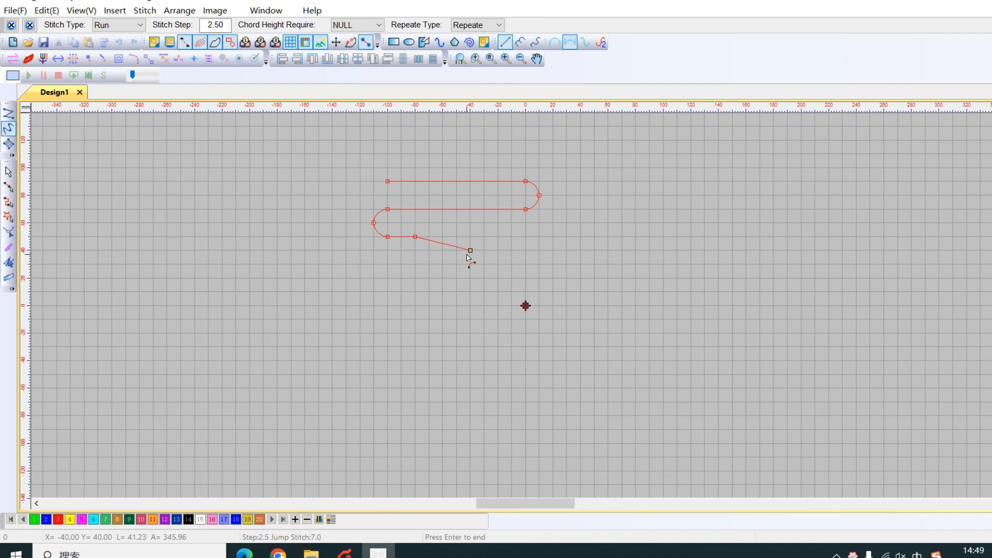
key(Backspace)
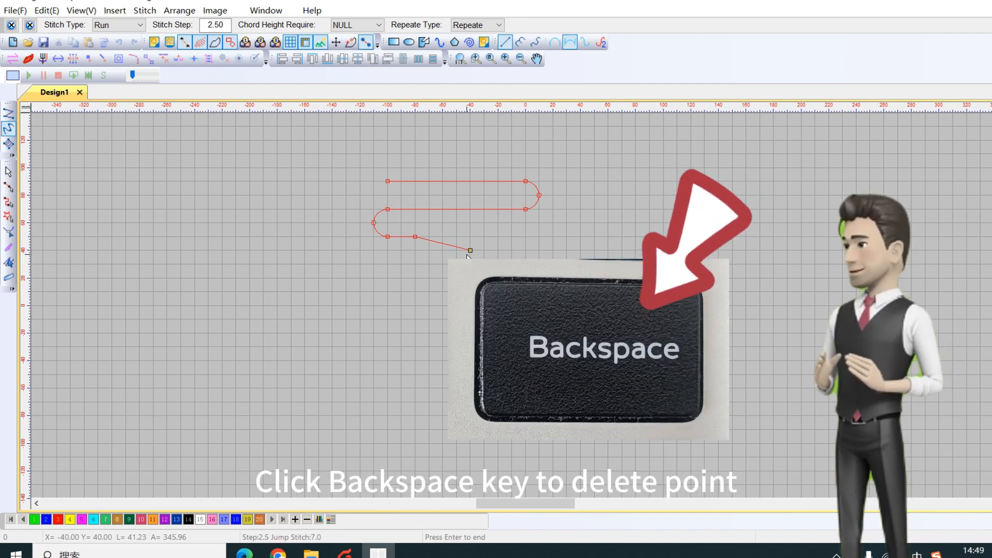
key(backspace)
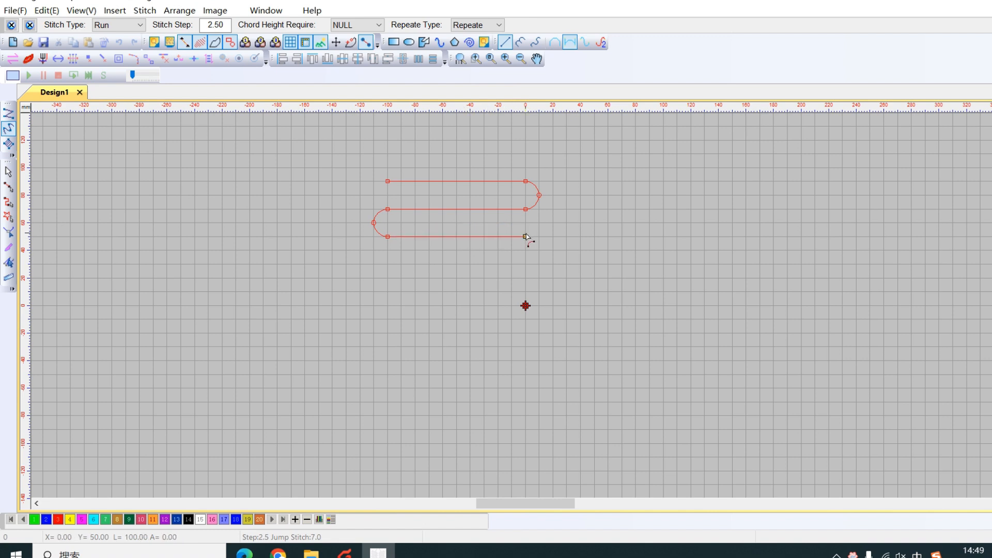
click(497, 277)
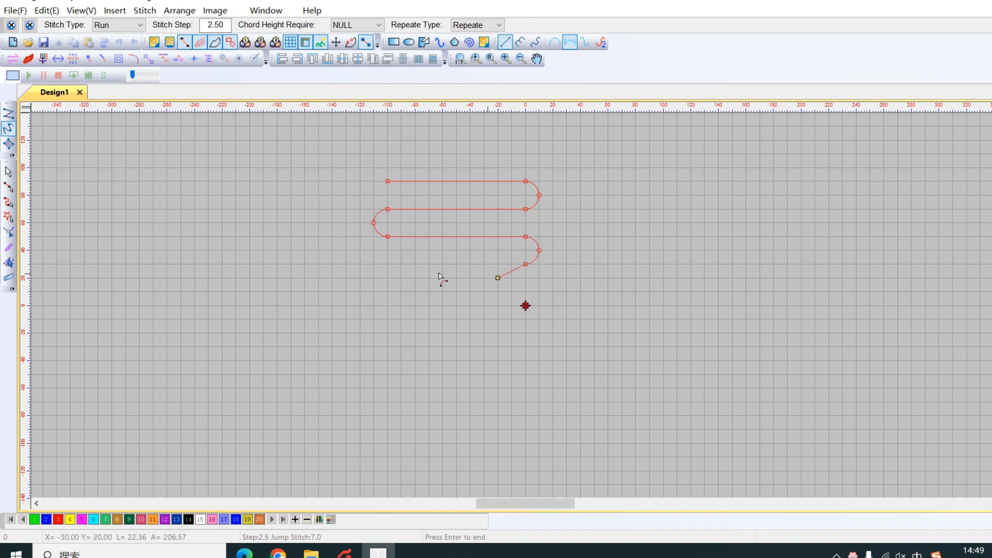
Step: Continue the alternating rounded turns down the grid and finish with a long vertical tail
click(386, 292)
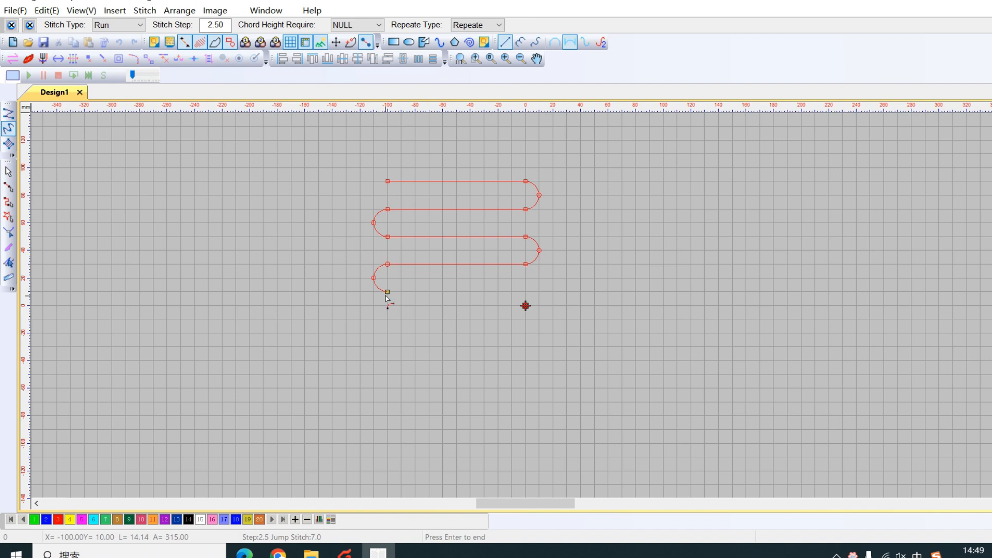
click(525, 306)
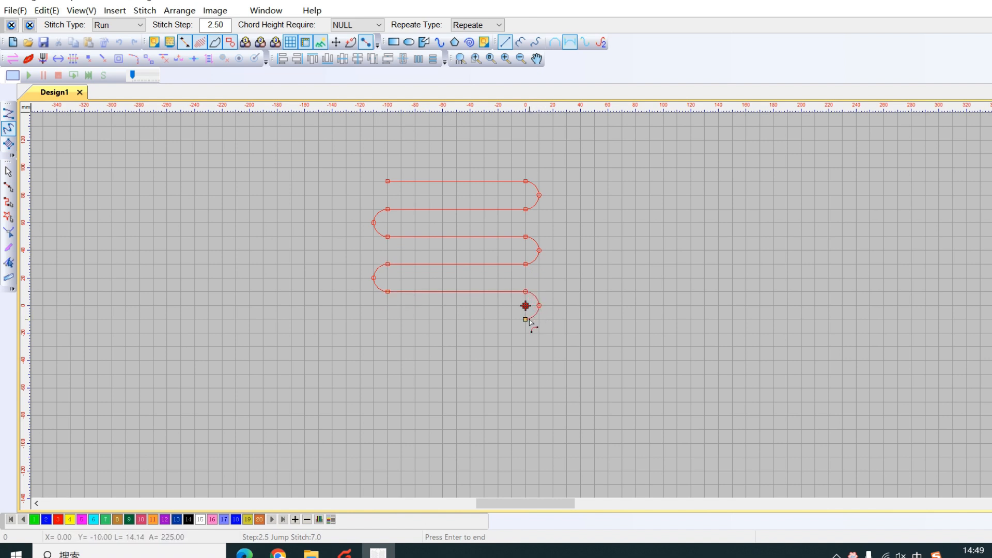
click(374, 332)
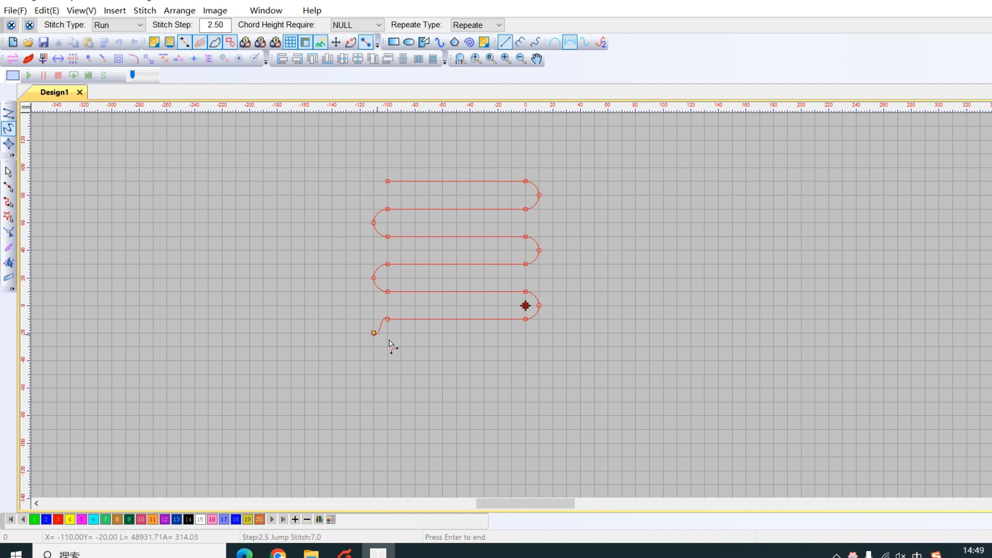
click(525, 347)
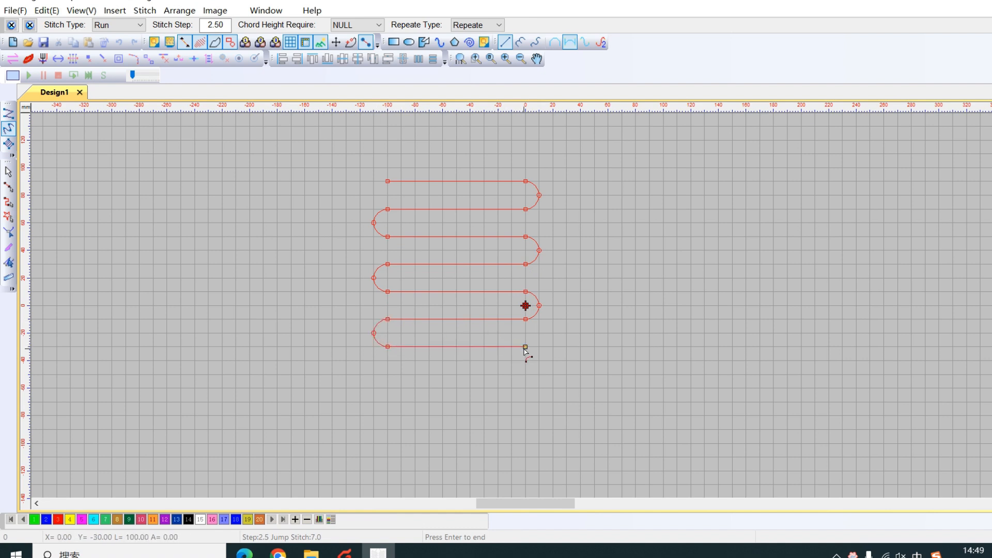
click(525, 441)
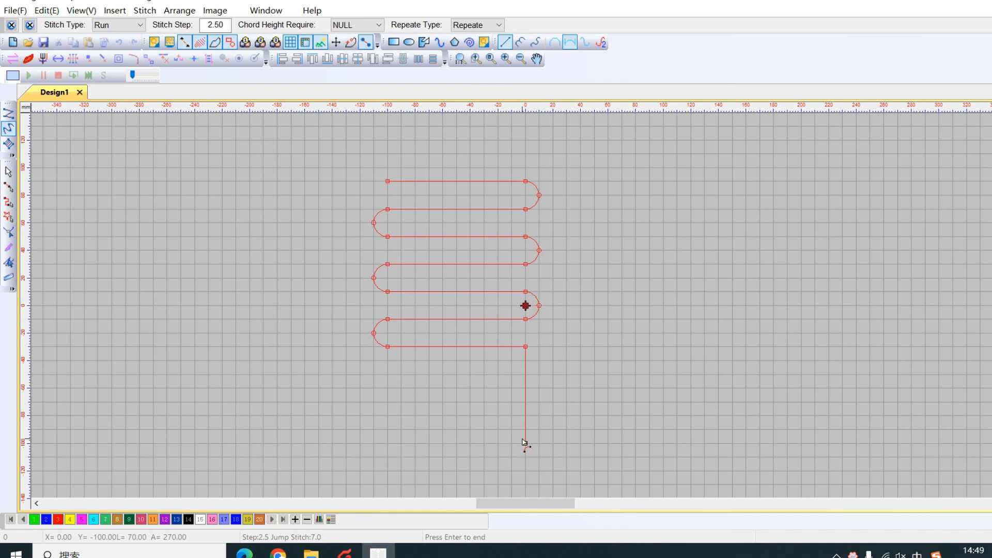
click(566, 430)
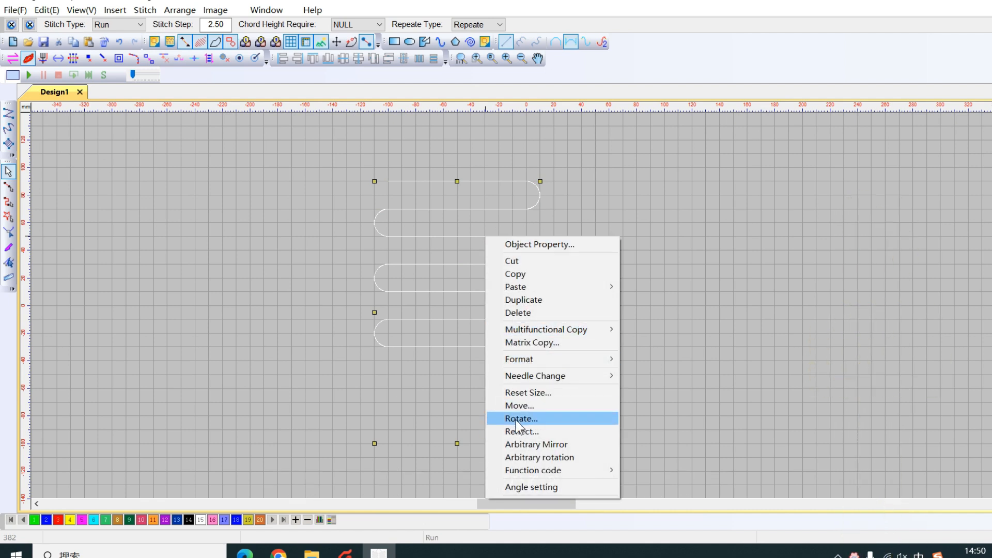
mouse_move(548, 433)
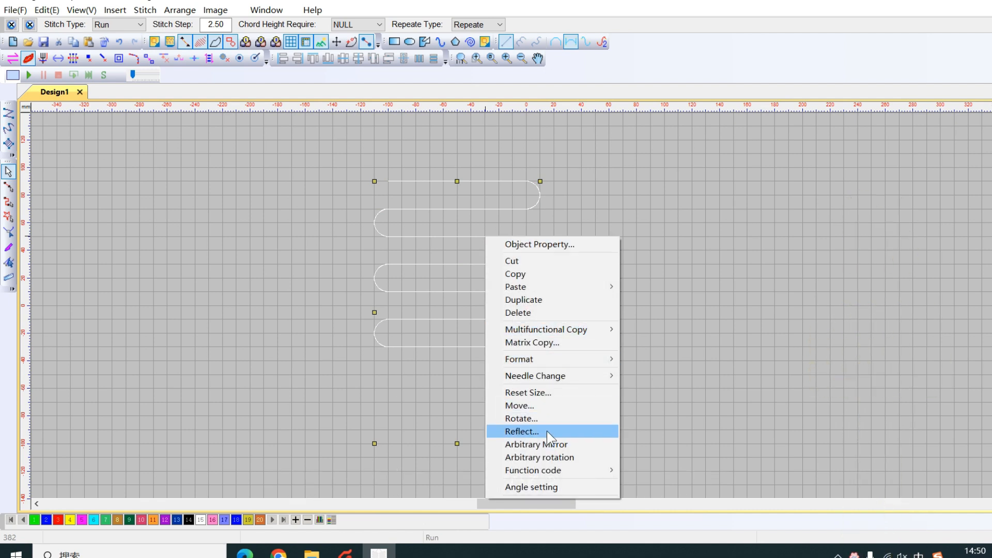
Step: Reflect the path left-right with Copy Reflect ticked, keeping the original beside the mirror
click(521, 431)
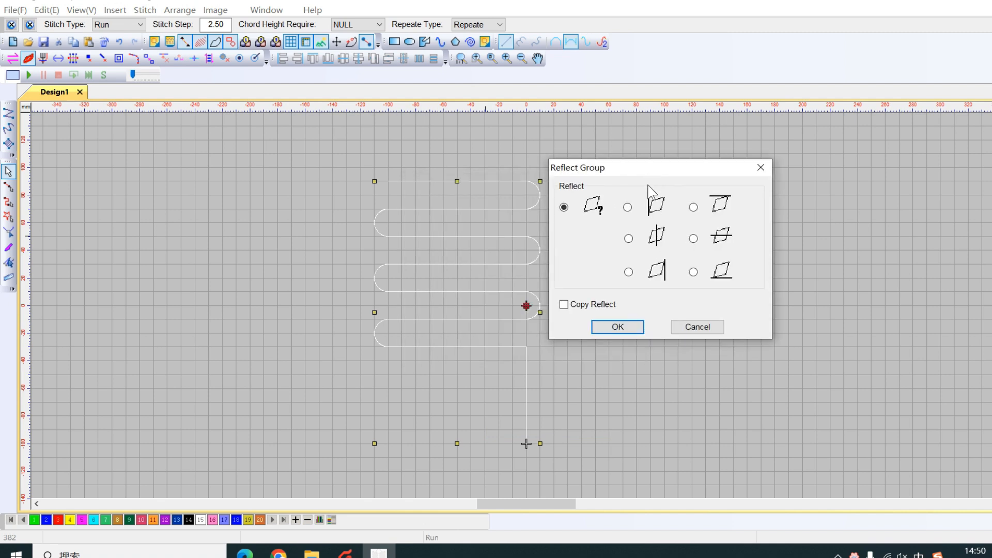
click(627, 206)
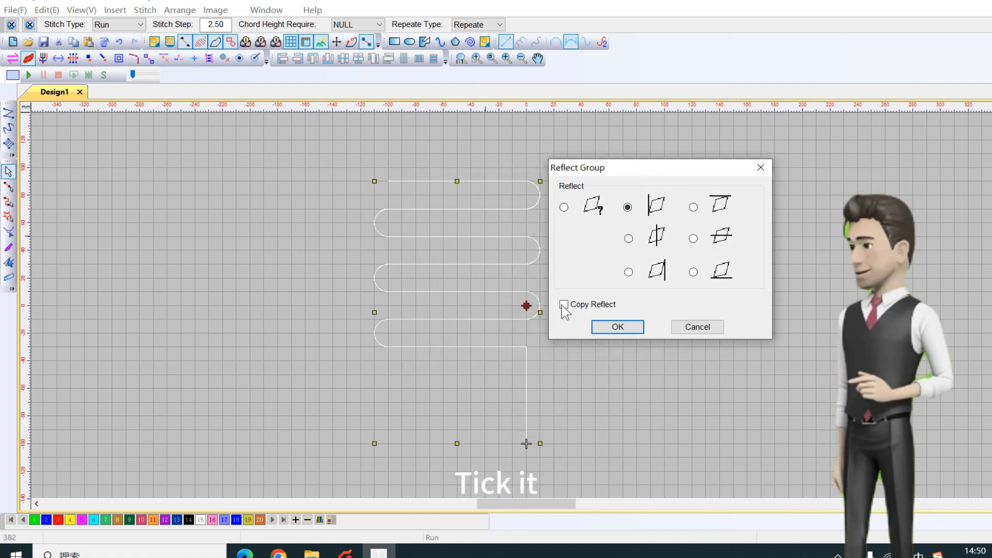
click(564, 303)
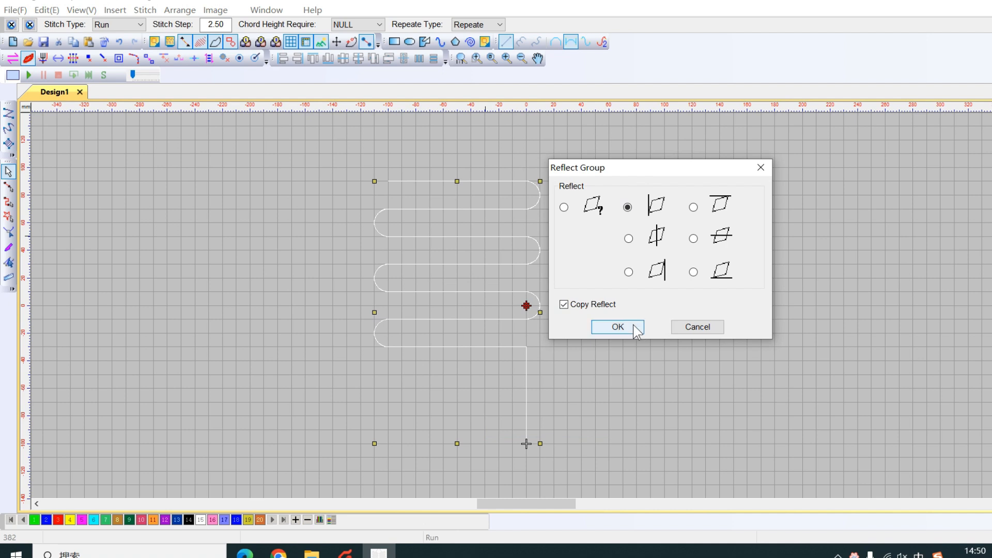
click(616, 327)
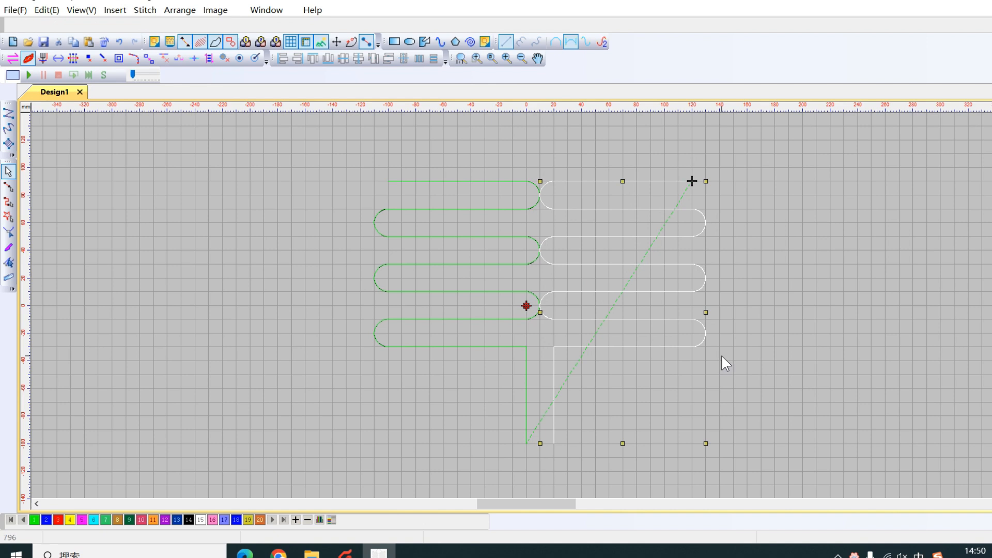
Step: Nudge the mirrored copy further right with the Right arrow key
key(Right)
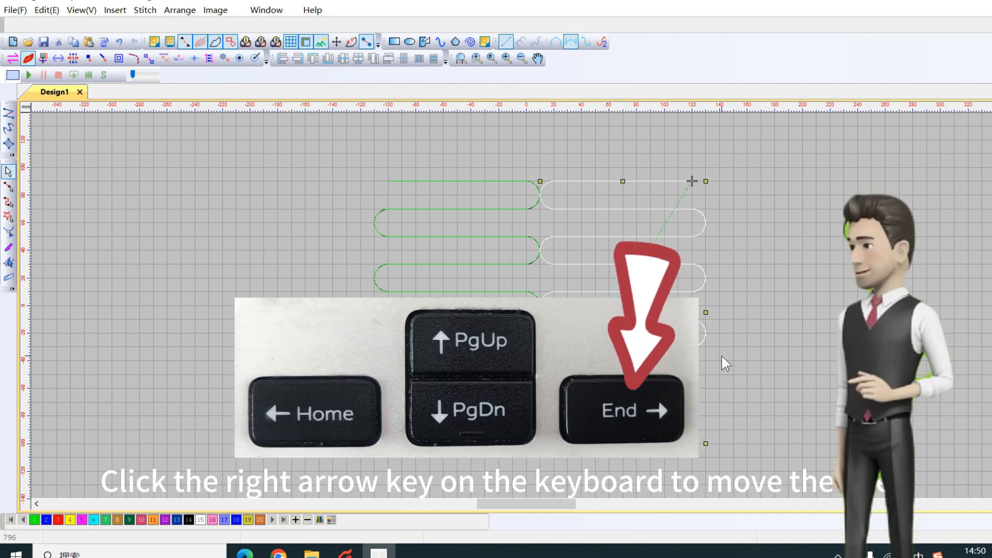